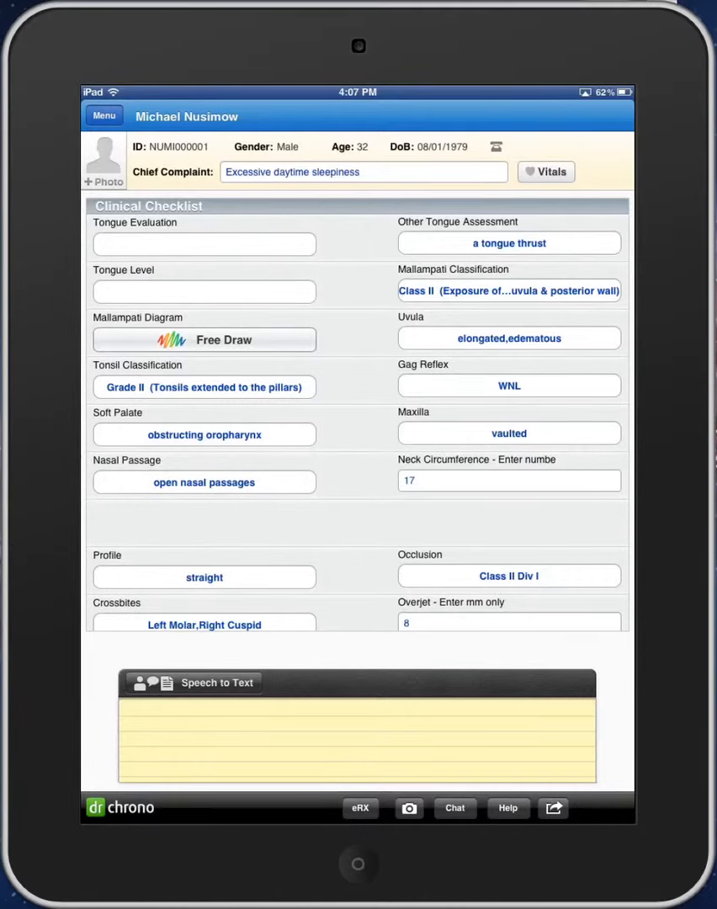
Mark the tongue enlarged and reddened, then set tongue level to moderately above the occlusal plane.
{"action": "left_click", "coordinate": [204, 242]}
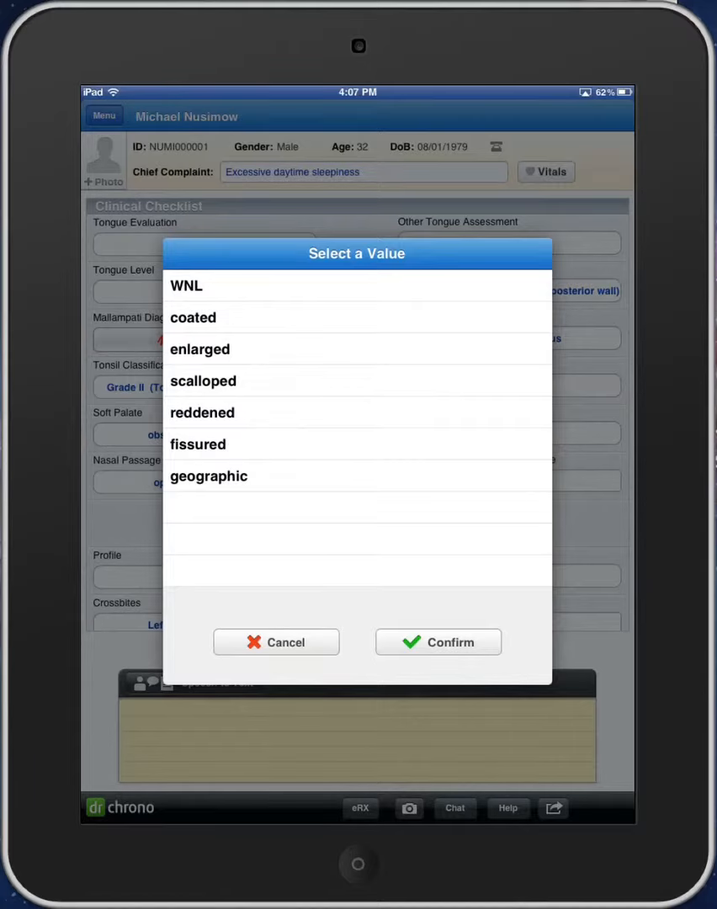
{"action": "left_click", "coordinate": [219, 348]}
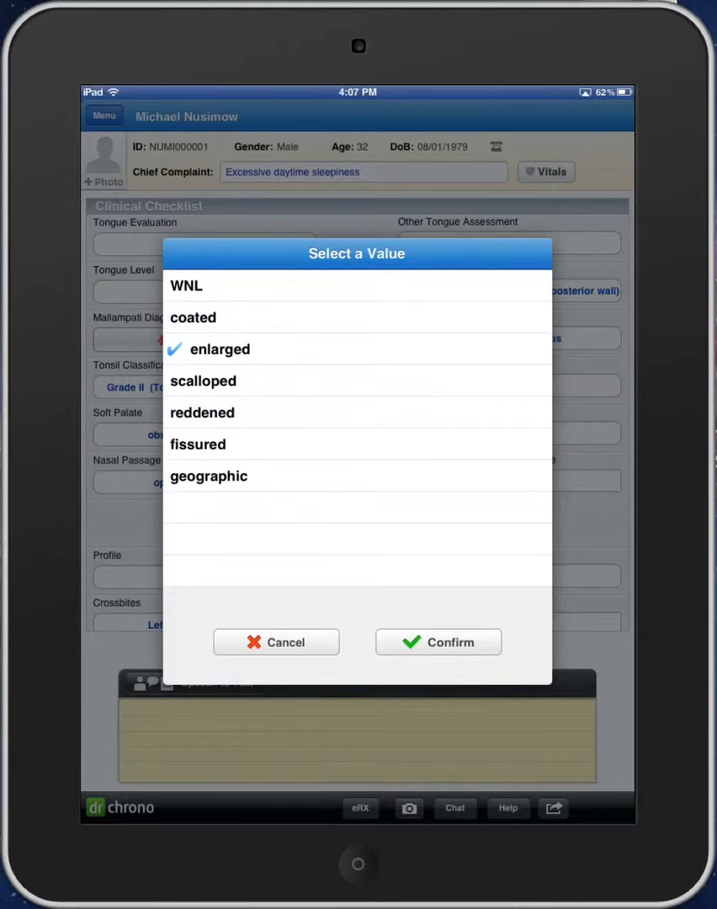
{"action": "left_click", "coordinate": [201, 412]}
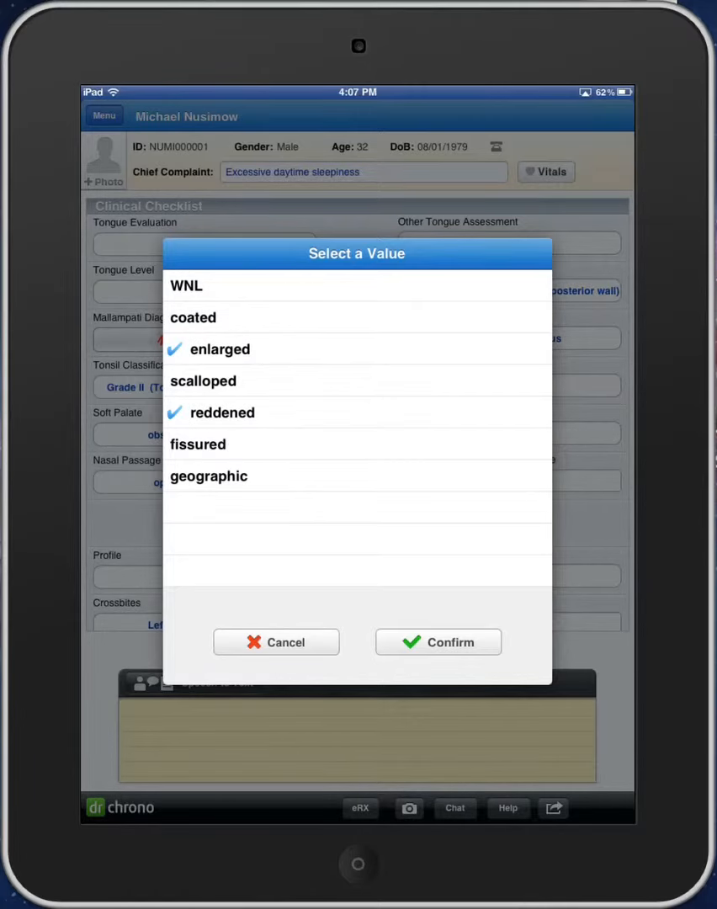
{"action": "left_click", "coordinate": [438, 642]}
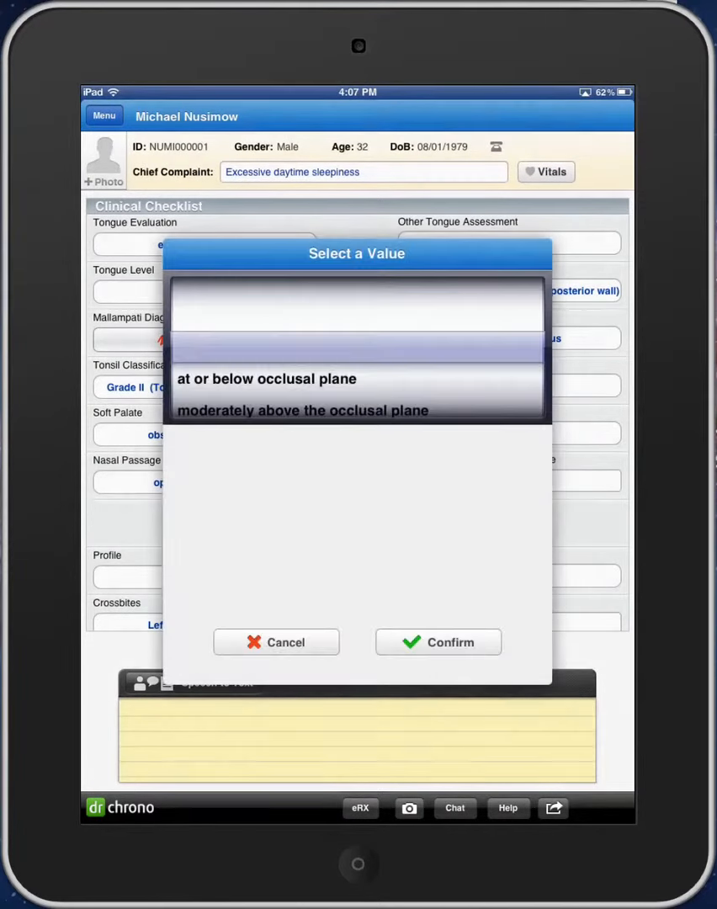
{"action": "scroll", "scroll_direction": "up", "scroll_amount": 3}
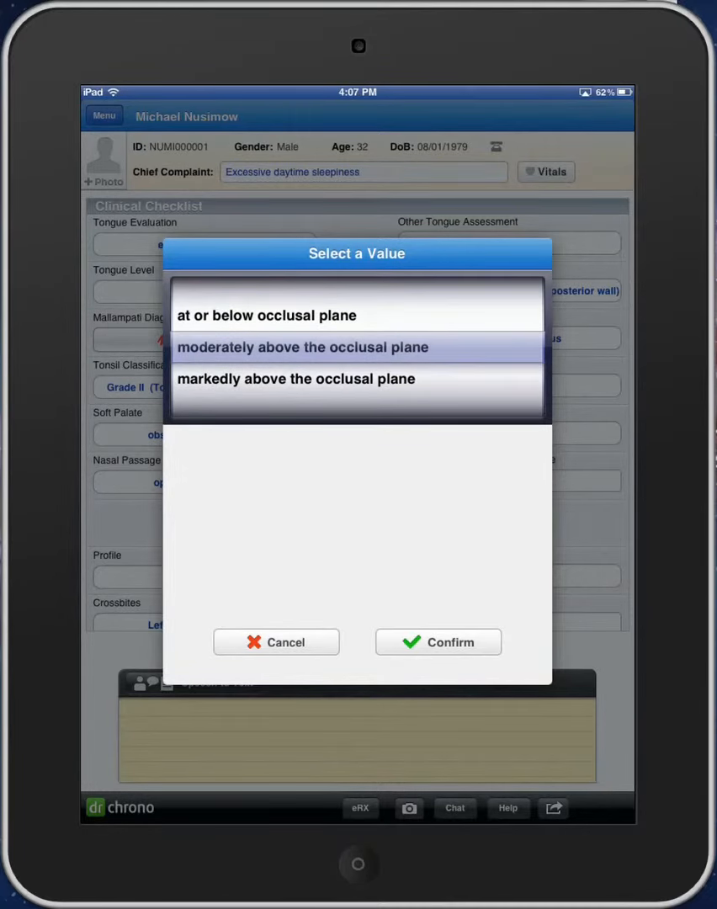
{"action": "left_click", "coordinate": [438, 643]}
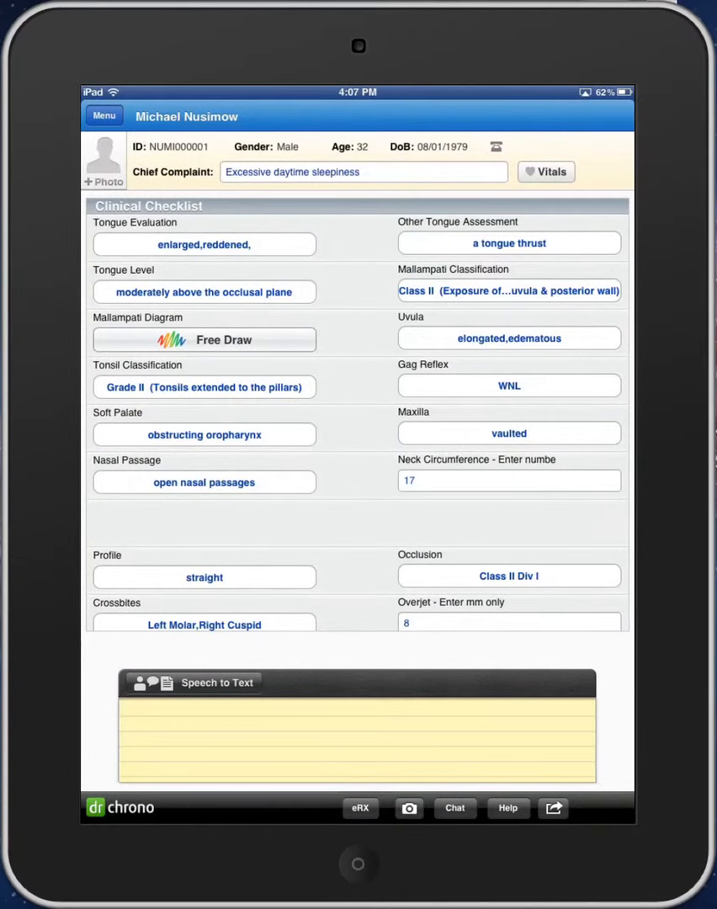
Draw a red circle on the first Mallampati mouth and embed the diagram in the note.
{"action": "left_click", "coordinate": [223, 340]}
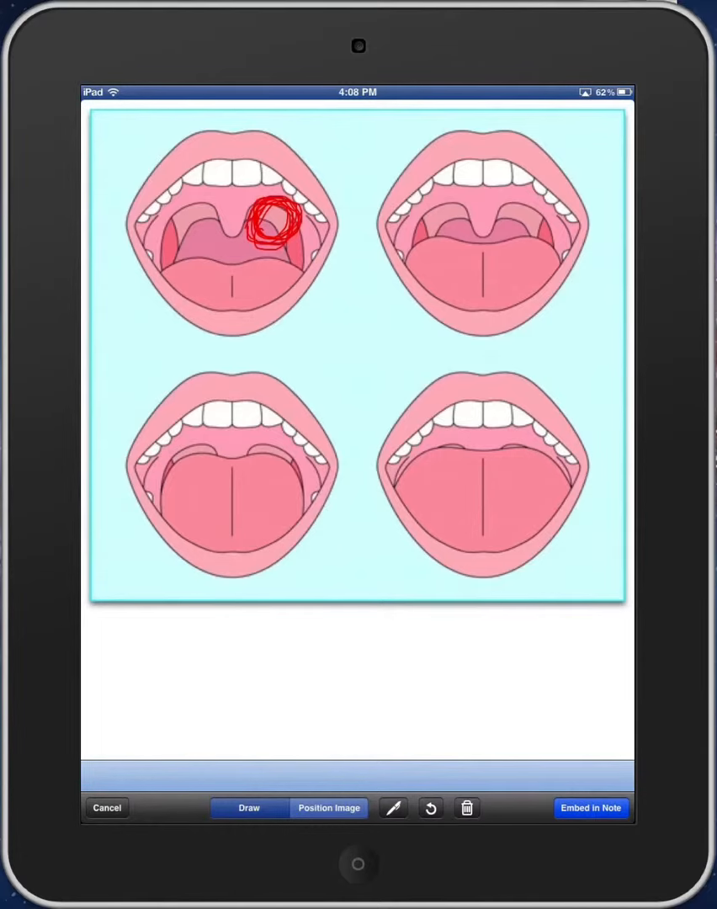
{"action": "left_click", "coordinate": [589, 808]}
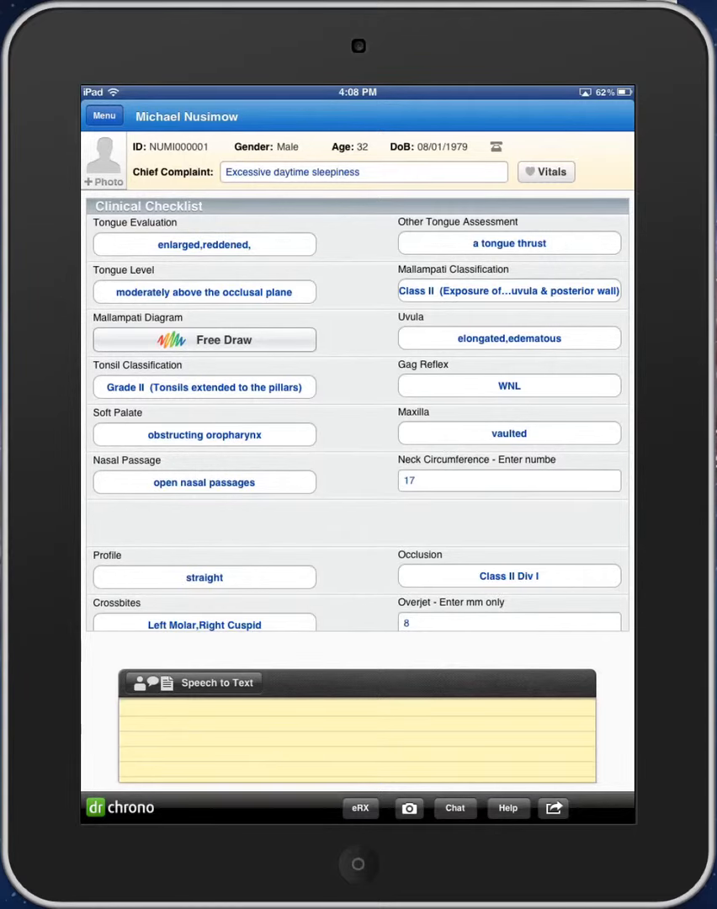
Set right anterior temporalis palpation sensitivity to 2 and reach the final checklist fields.
{"action": "scroll", "scroll_direction": "down", "scroll_amount": 3}
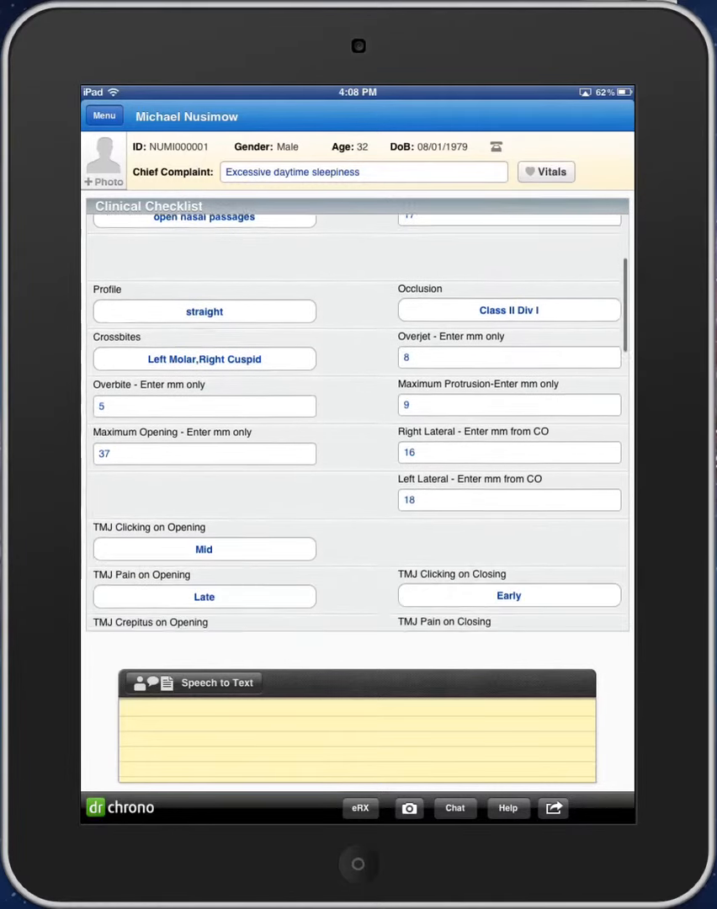
{"action": "scroll", "scroll_direction": "down", "scroll_amount": 3}
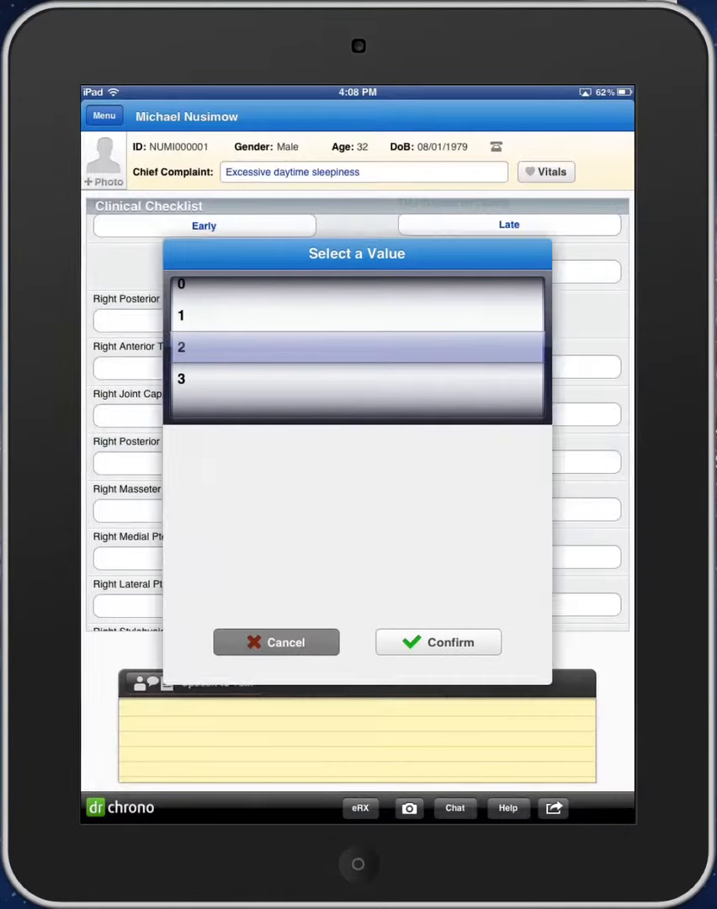
{"action": "left_click", "coordinate": [437, 643]}
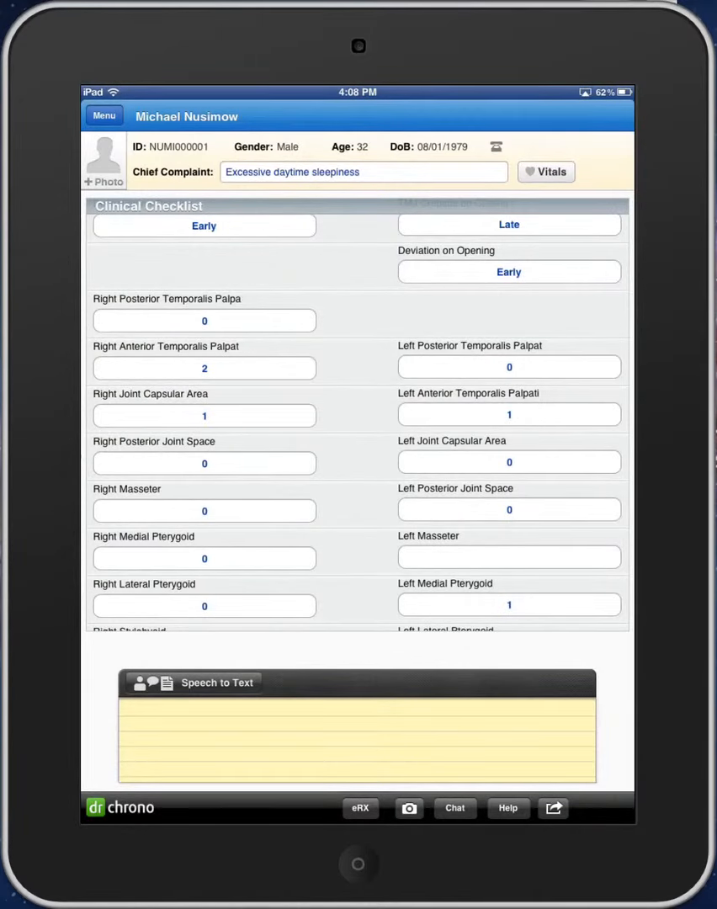
{"action": "scroll", "scroll_direction": "down", "scroll_amount": 3}
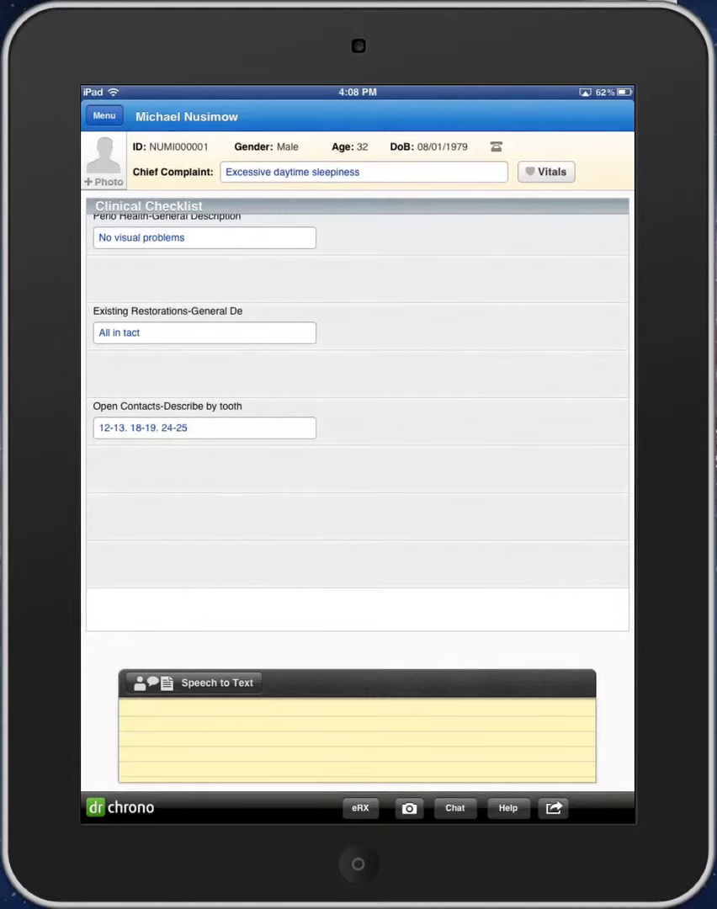
{"action": "scroll", "scroll_direction": "up", "scroll_amount": 3}
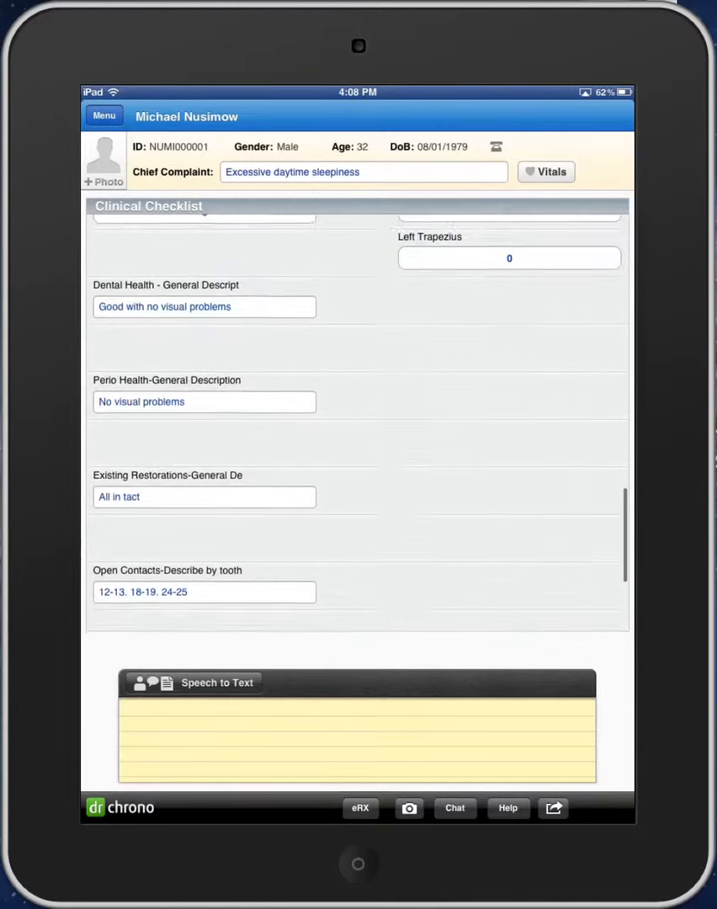
Record vitals with temperature 98.8 °F and smoking status '4 Never smoker'.
{"action": "left_click", "coordinate": [545, 172]}
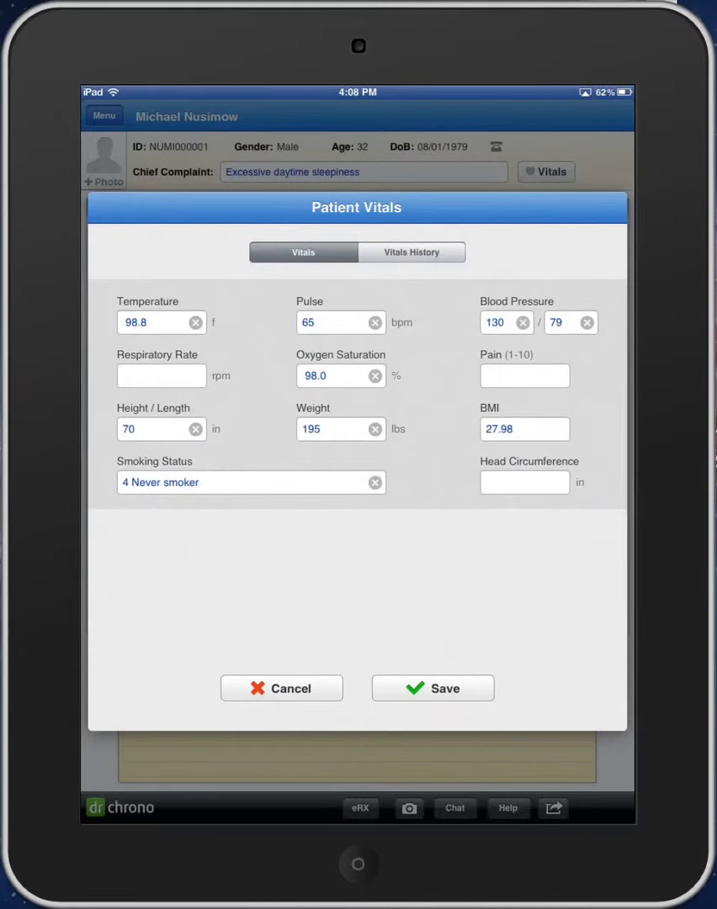
{"action": "left_click", "coordinate": [155, 323]}
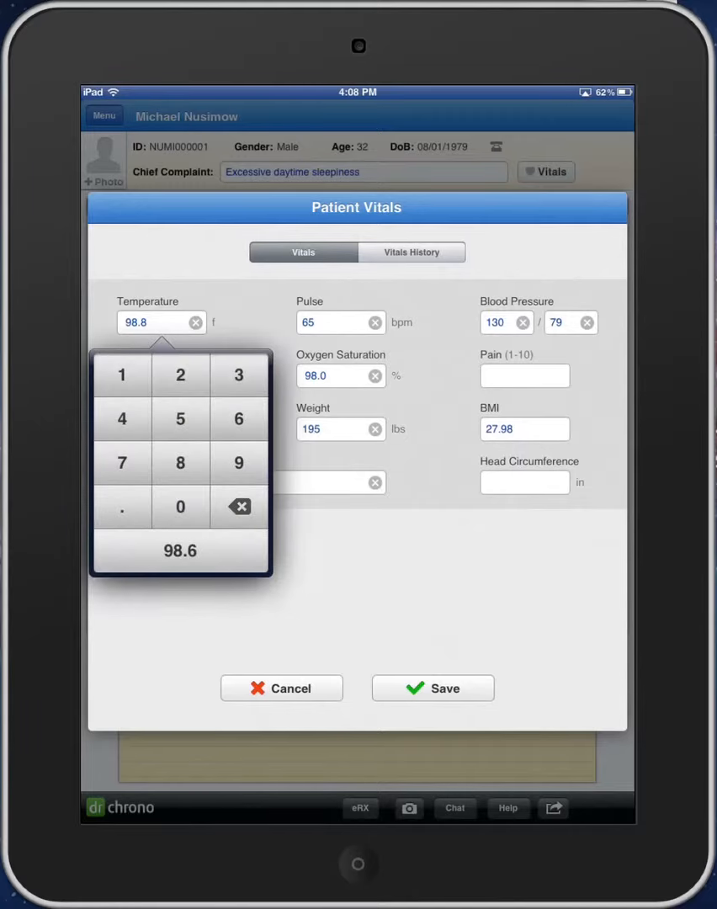
{"action": "left_click", "coordinate": [340, 323]}
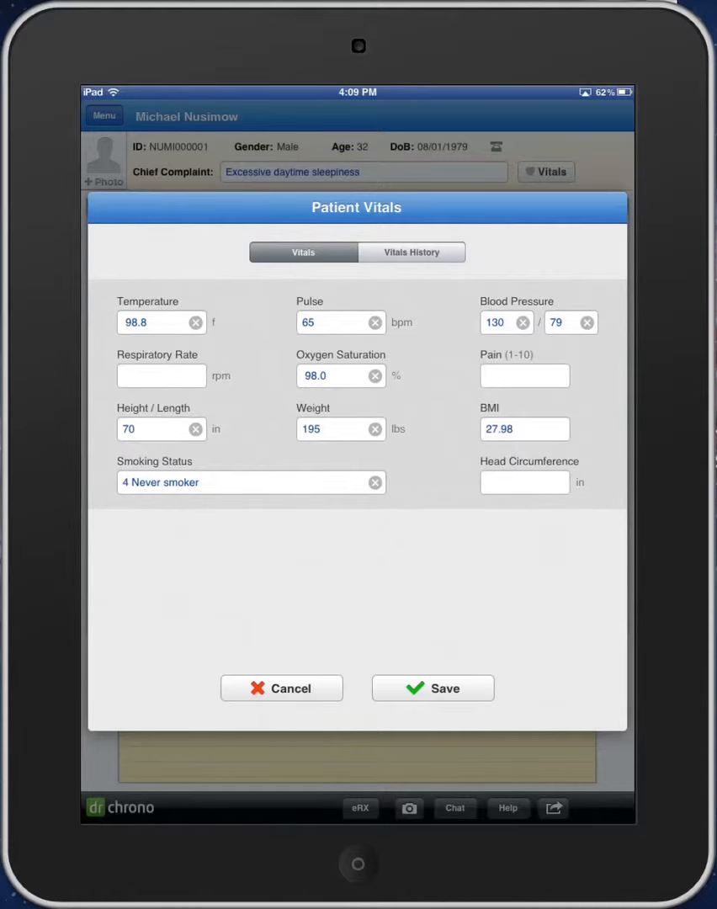
{"action": "left_click", "coordinate": [244, 481]}
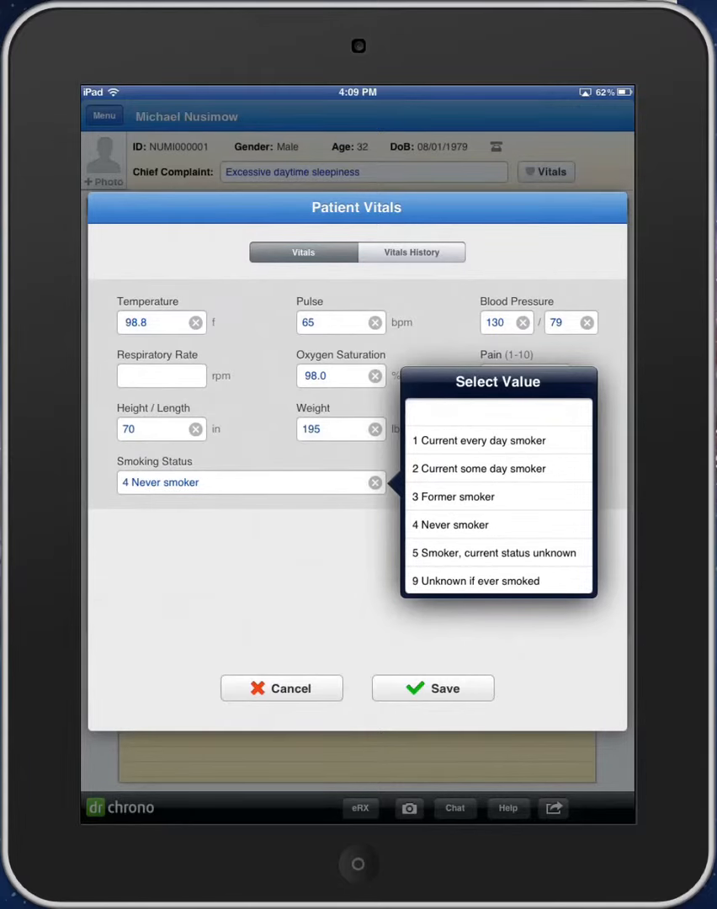
{"action": "left_click", "coordinate": [451, 525]}
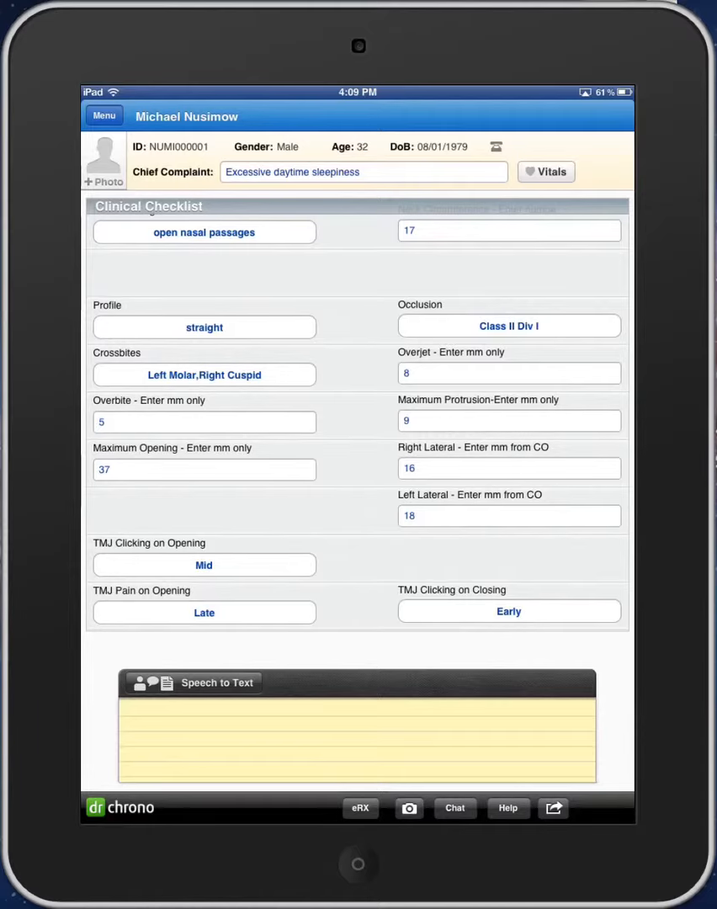
View the complete note for Initial Long Exam 2 from the Visit menu.
{"action": "left_click", "coordinate": [104, 115]}
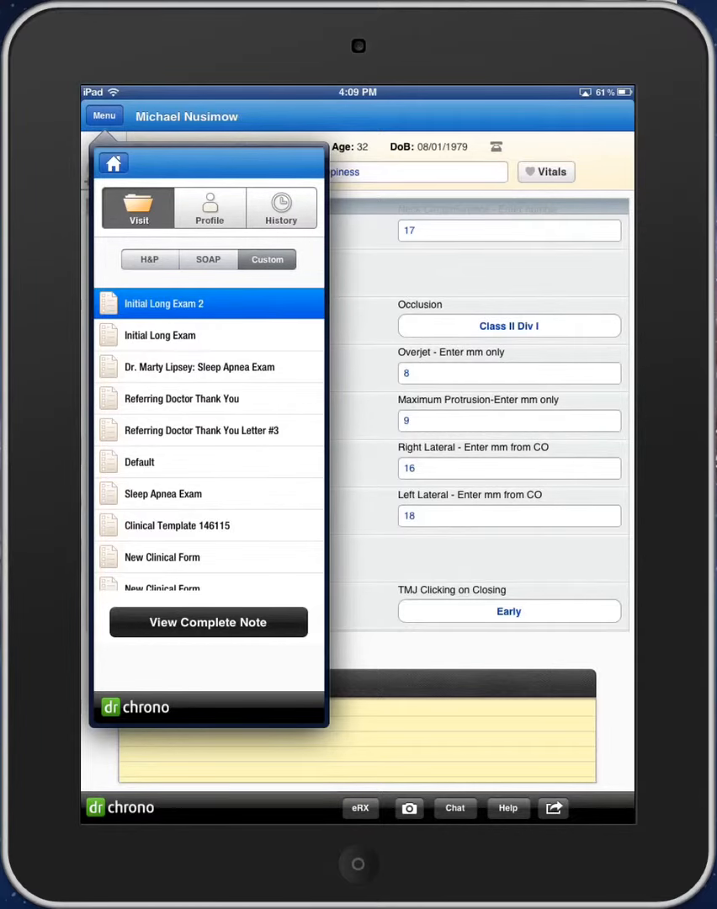
{"action": "left_click", "coordinate": [209, 622]}
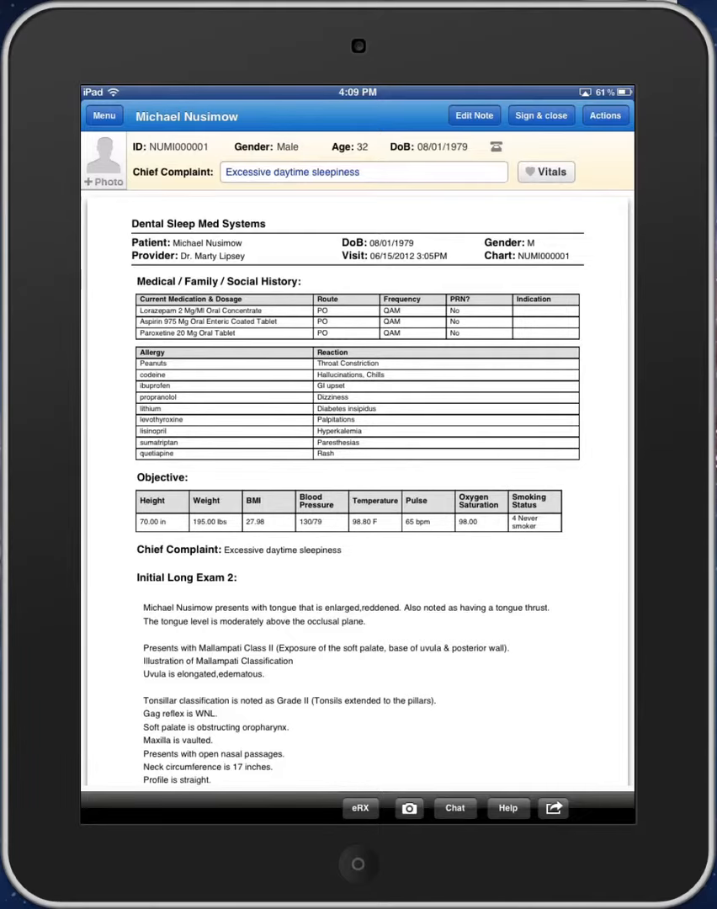
{"action": "scroll", "scroll_direction": "down", "scroll_amount": 3}
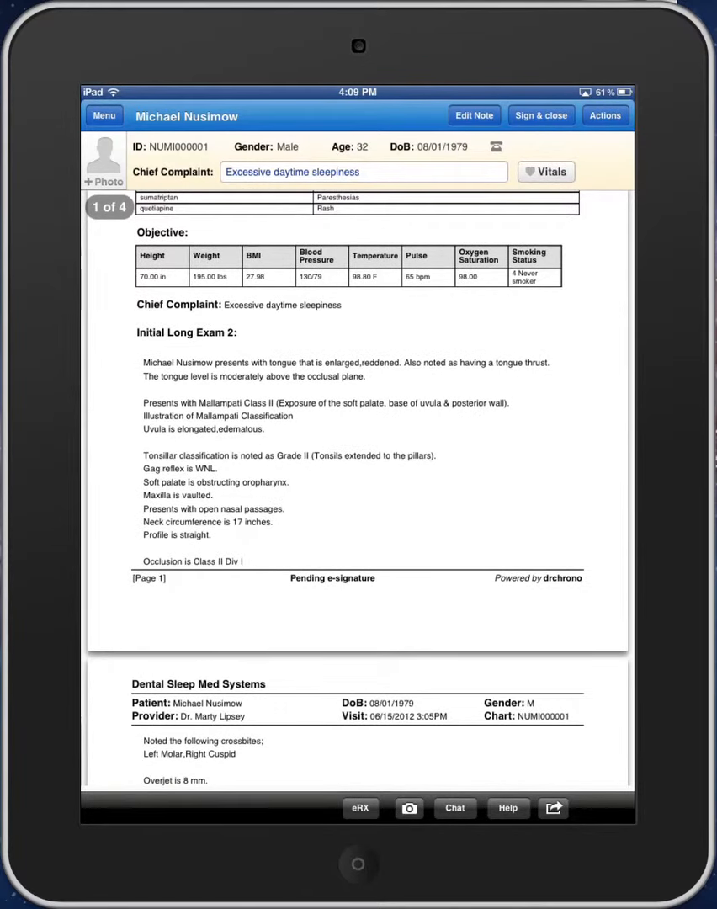
{"action": "scroll", "scroll_direction": "down", "scroll_amount": 3}
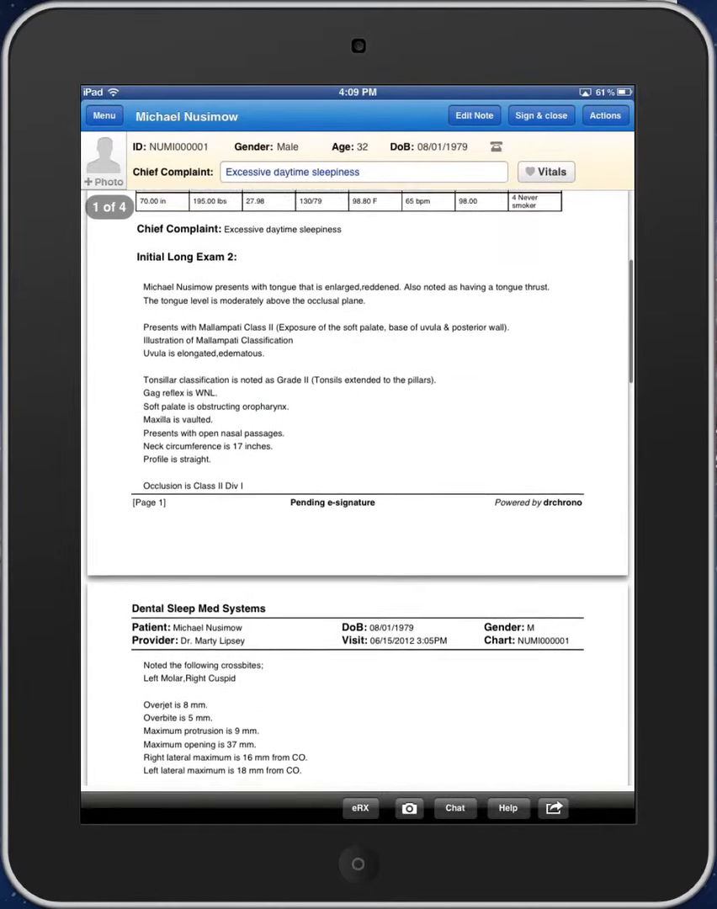
{"action": "scroll", "scroll_direction": "down", "scroll_amount": 3}
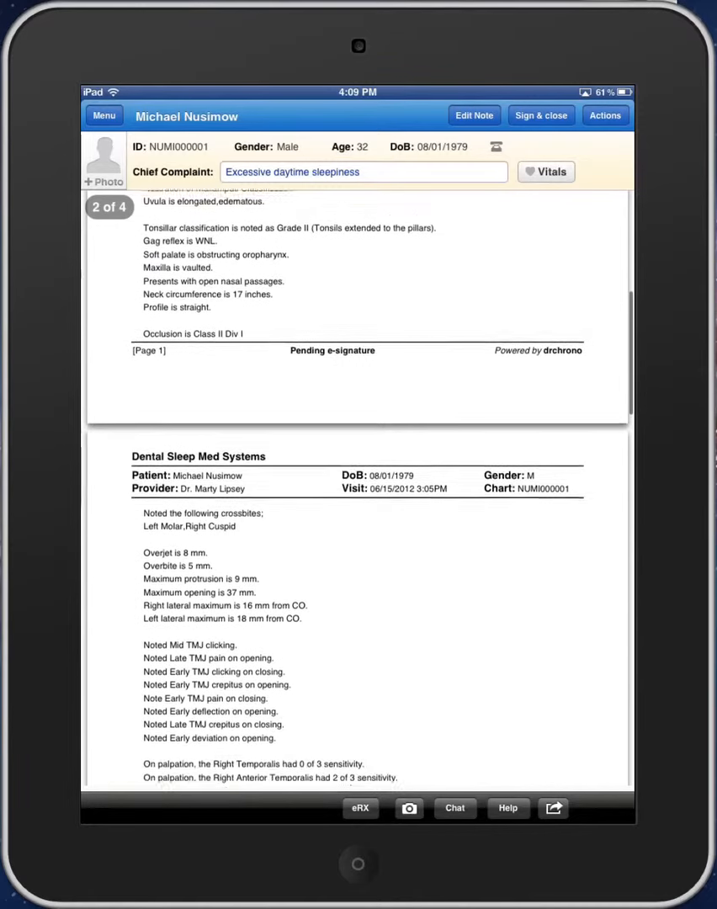
{"action": "scroll", "scroll_direction": "up", "scroll_amount": 3}
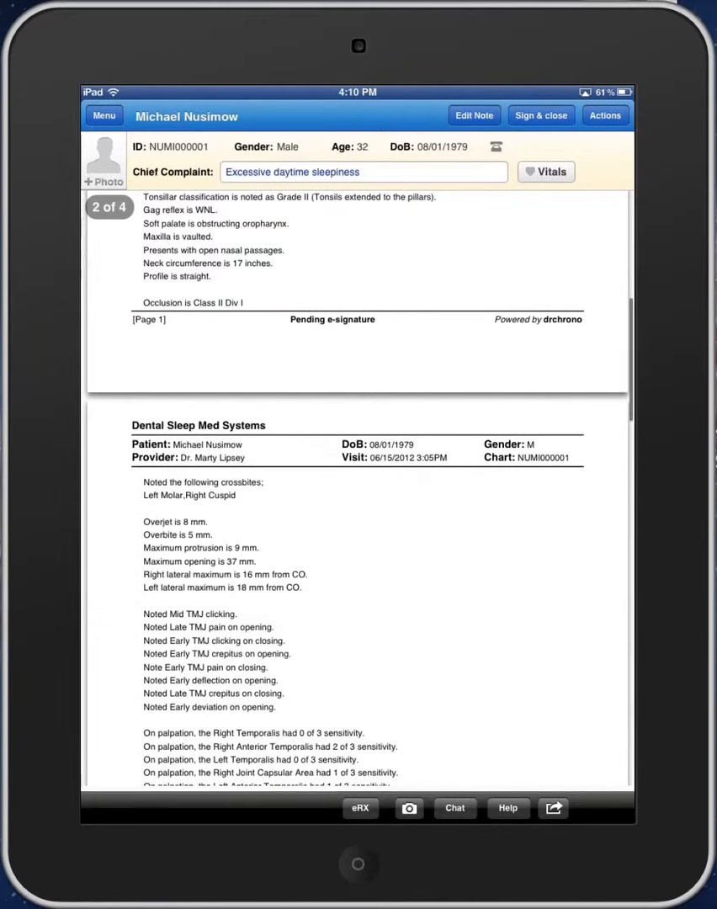
{"action": "scroll", "scroll_direction": "down", "scroll_amount": 3}
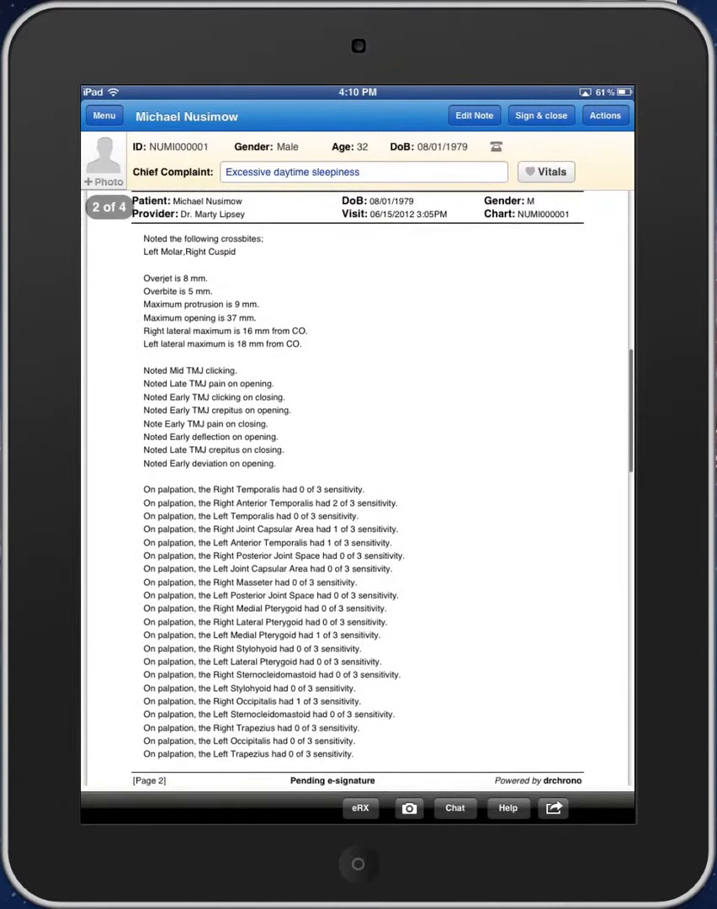
{"action": "scroll", "scroll_direction": "down", "scroll_amount": 3}
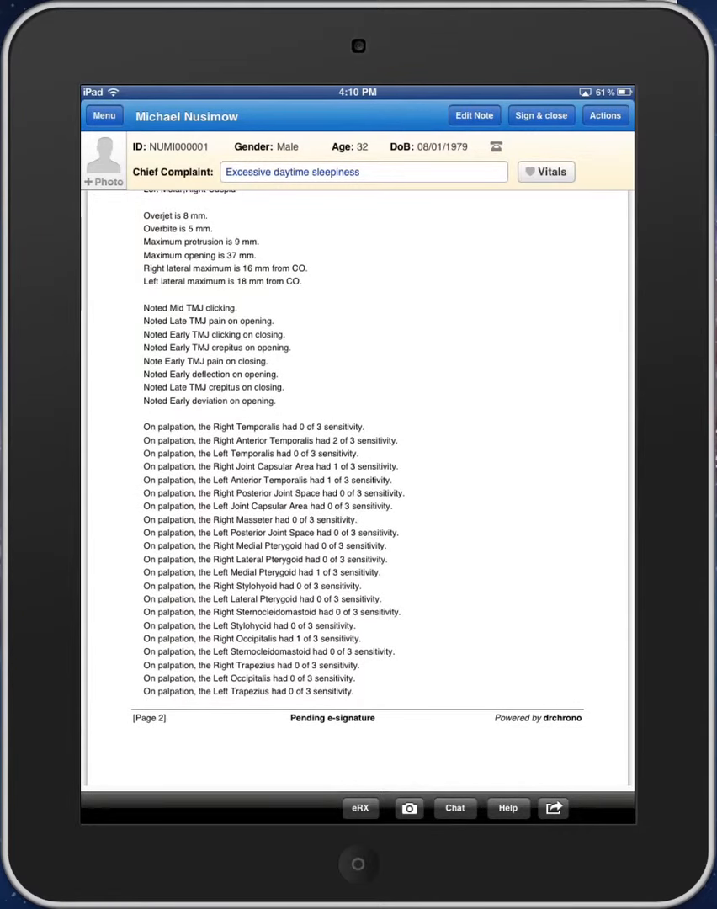
{"action": "scroll", "scroll_direction": "down", "scroll_amount": 3}
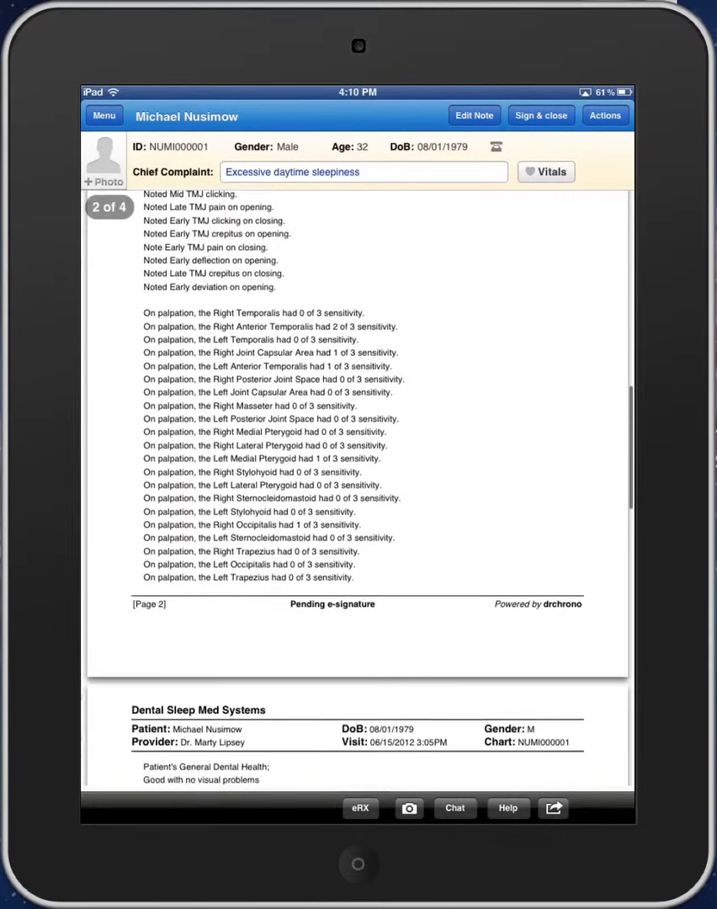
{"action": "scroll", "scroll_direction": "down", "scroll_amount": 3}
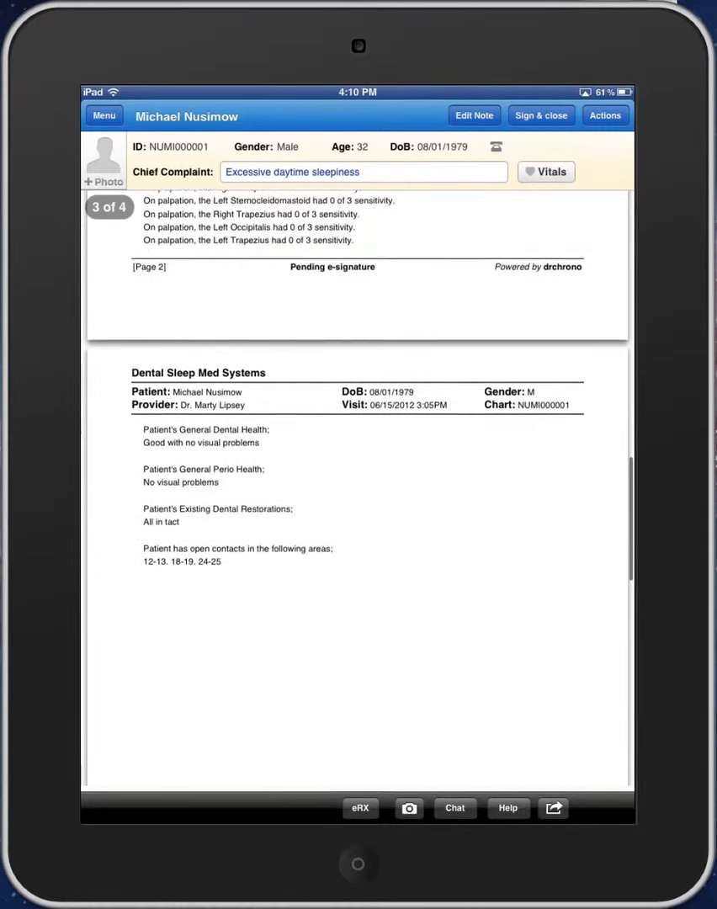
{"action": "scroll", "scroll_direction": "up", "scroll_amount": 3}
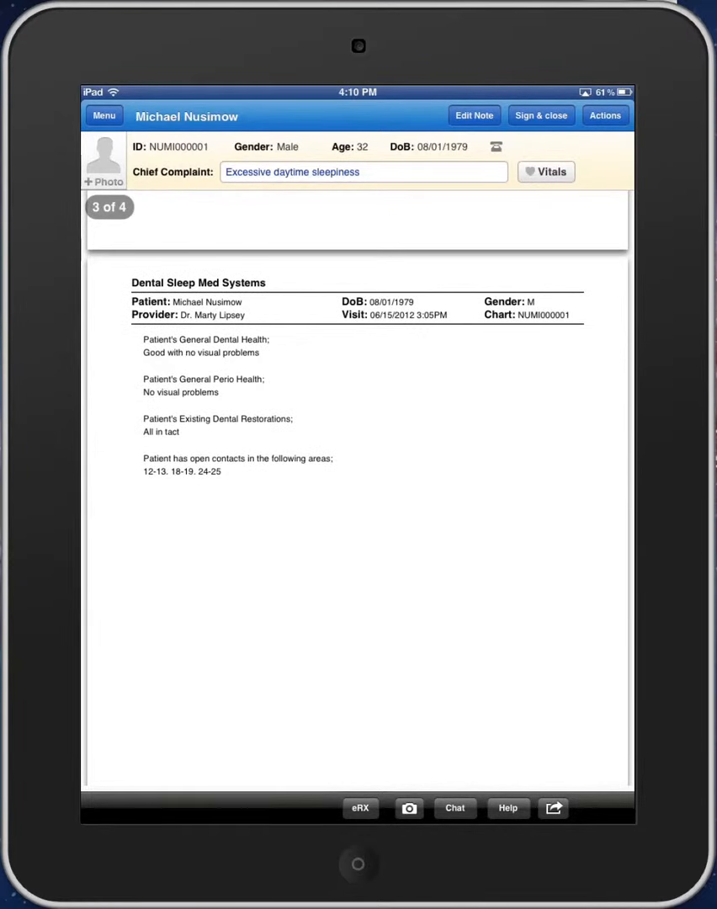
{"action": "scroll", "scroll_direction": "down", "scroll_amount": 3}
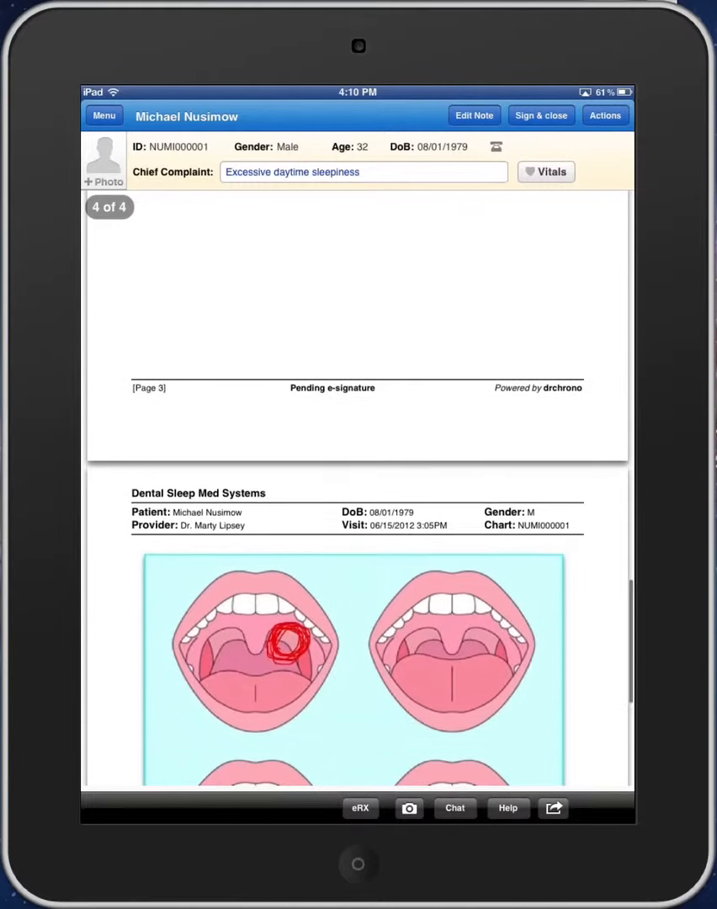